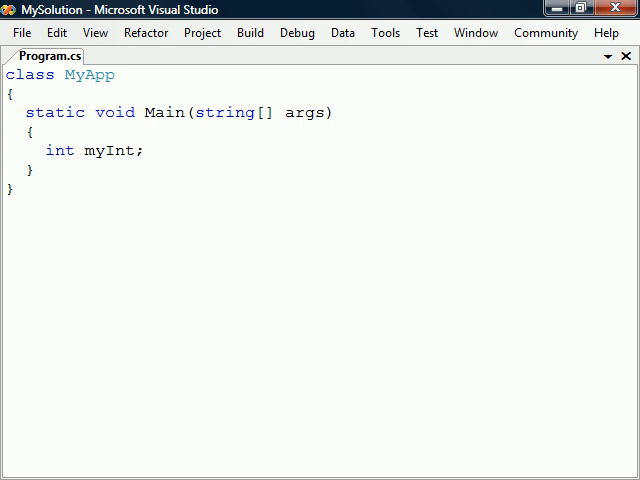
Step: Declare int myInt = 10 in Main, alongside myInt2 = 20 and an unassigned myInt3
type("myInt = 10;")
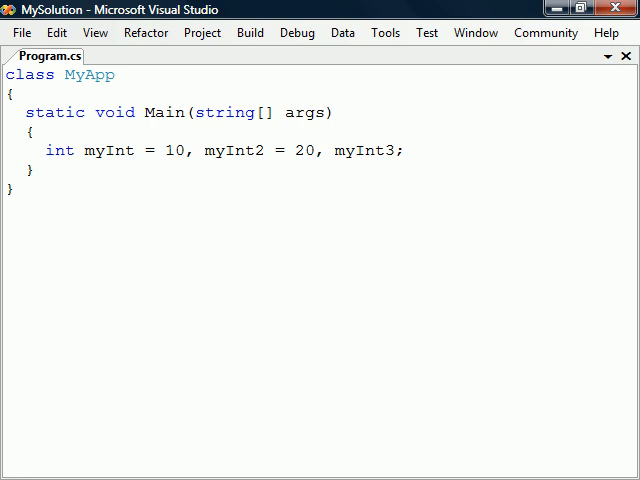
Step: Write System.Console.Write(myInt); with a // 10 comment, then the float, double and decimal 3.14 declarations
type("System.Console.Write(myInt); // 10")
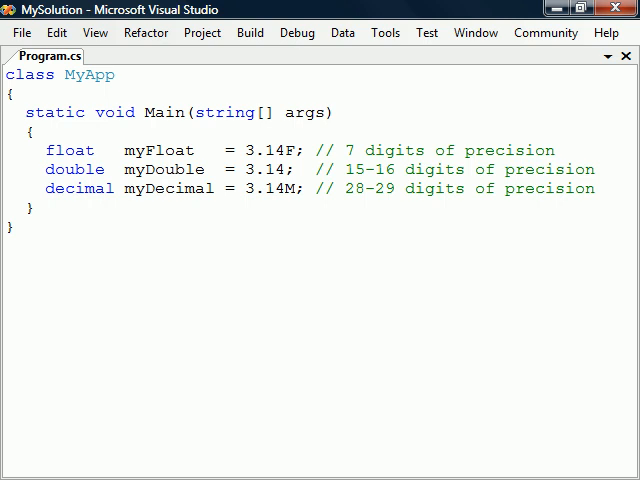
double_click(270, 168)
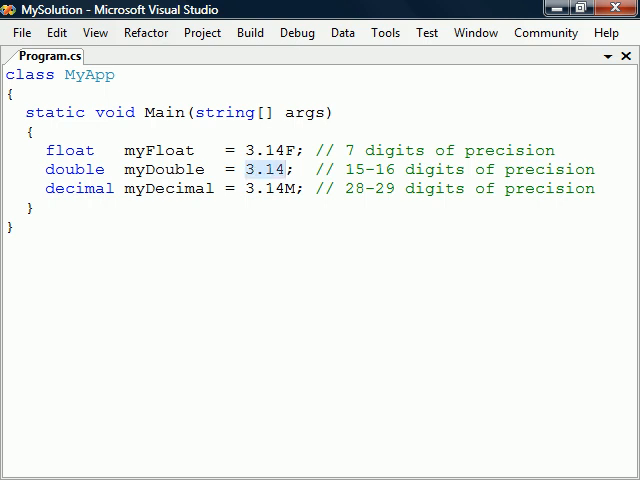
double_click(268, 168)
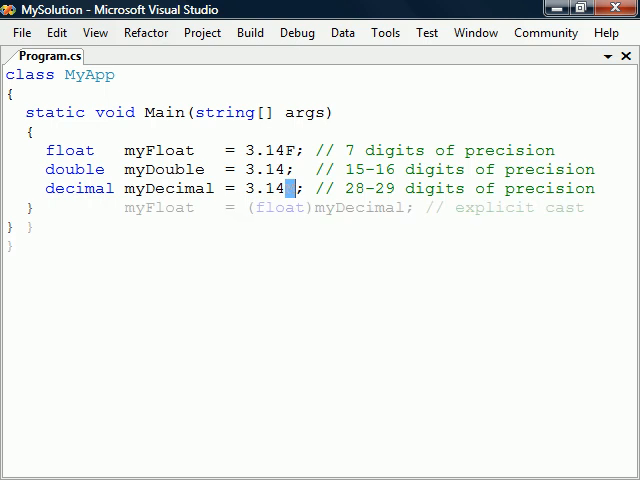
Step: Add the myFloat cast, myDouble = 3e2, myFloat = 12345.6789F lines and char c = '3' as a unicode char
type("M")
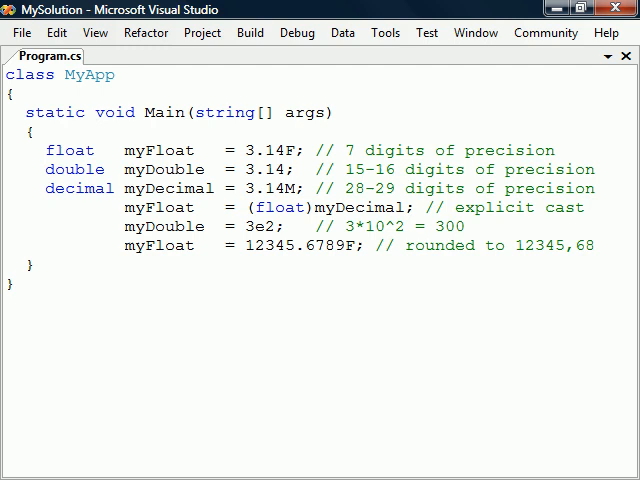
type("char c = '3';  // unicode char")
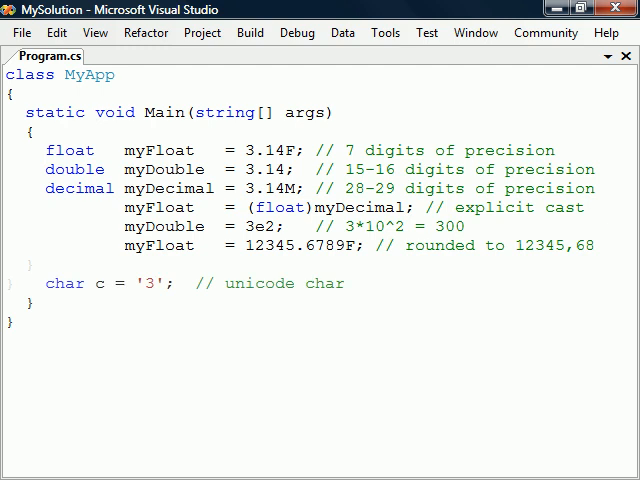